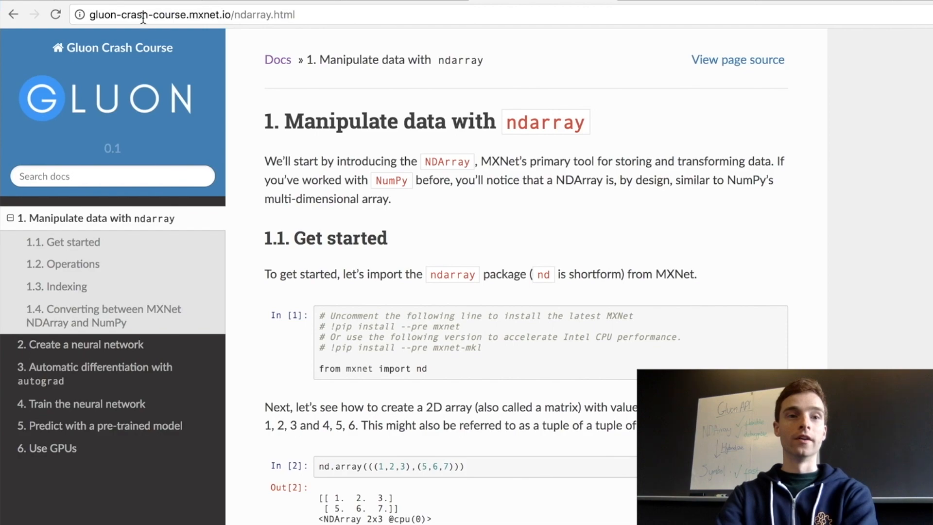
mouse_move(340, 7)
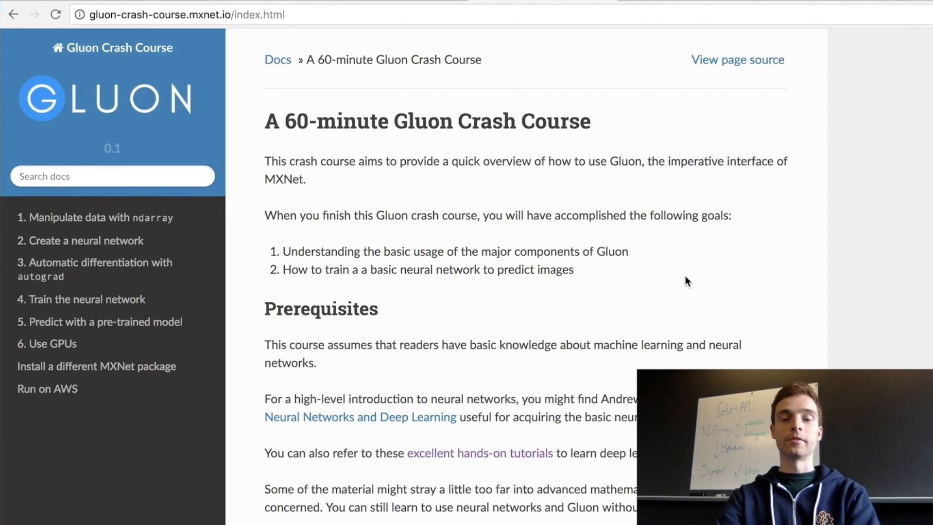
mouse_move(929, 294)
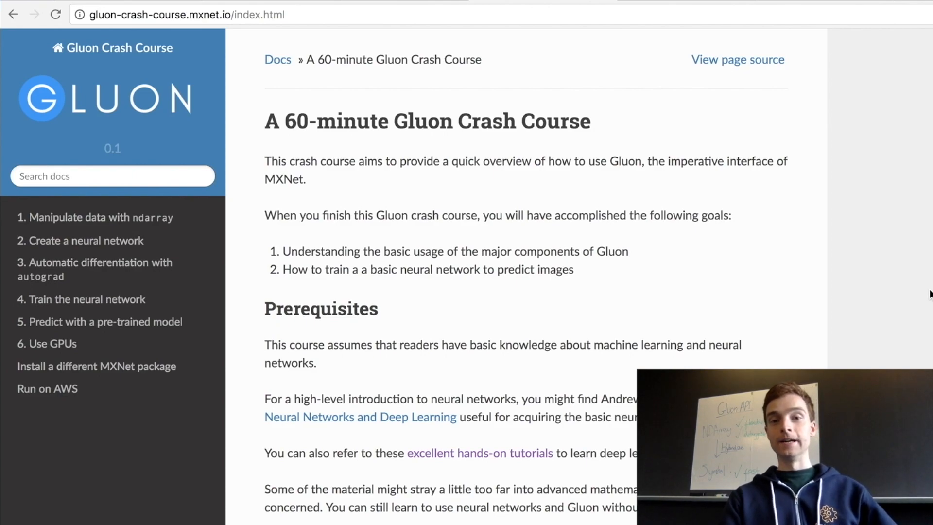
mouse_move(800, 244)
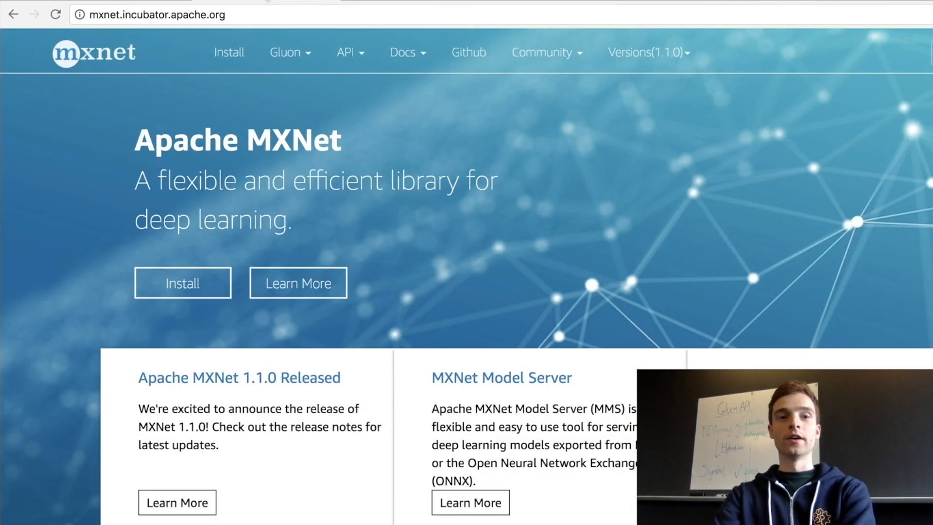
mouse_move(229, 58)
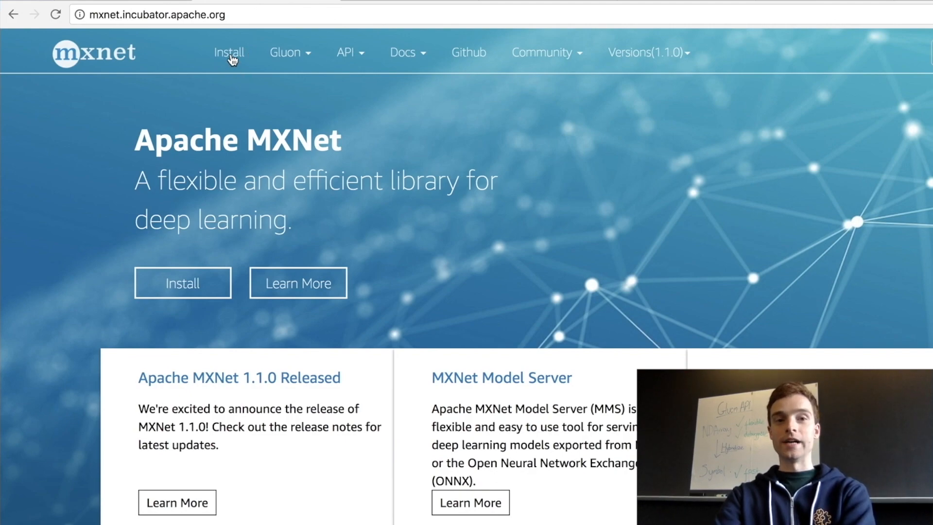
- Visit the Amazon SageMaker page, then enter gluon-crash-course.mxnet.io/index.html in the address bar
click(230, 51)
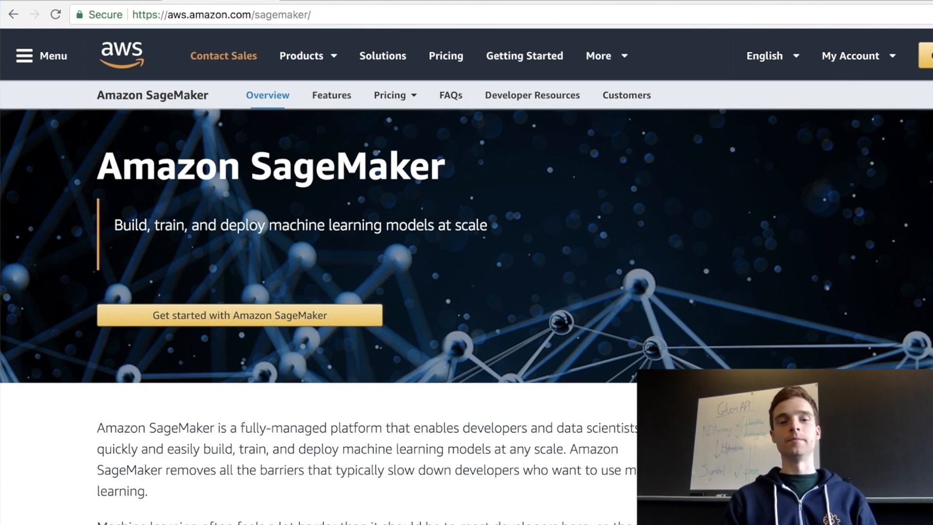
text(gluon-crash-course.mxnet.io/index.html)
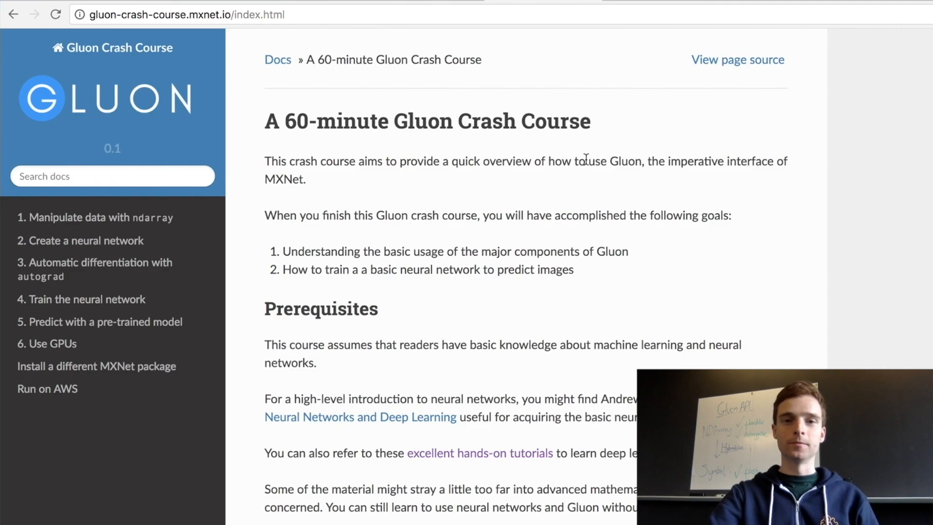
- Scroll the index page down to the Contents of this Course and Appendix sections
scroll(down, 3)
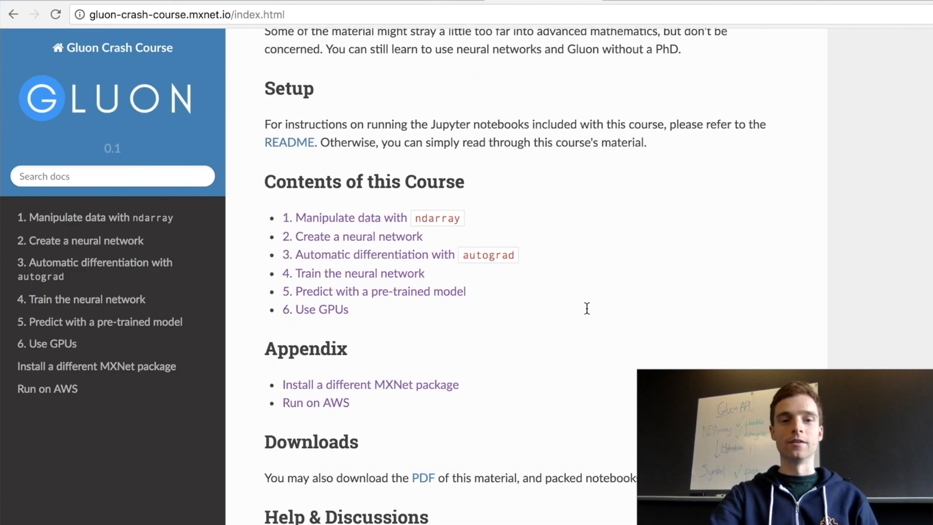
scroll(down, 3)
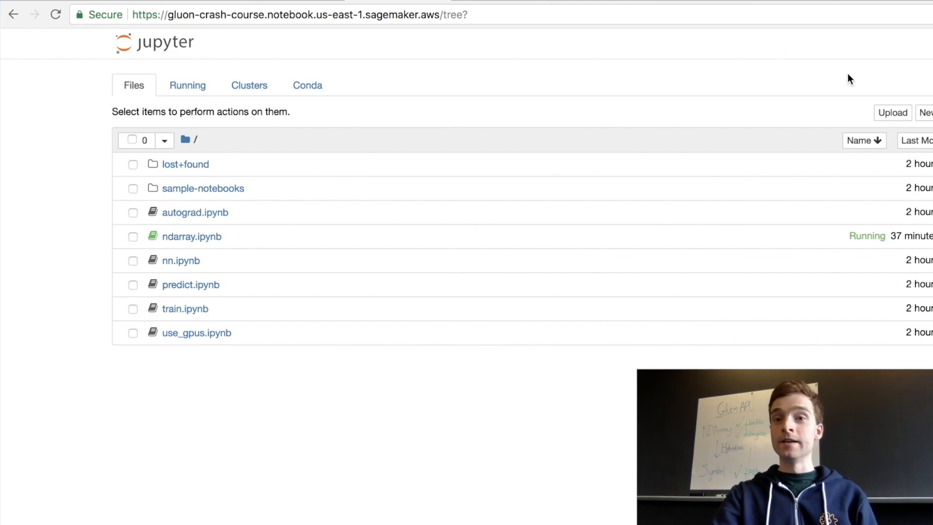
mouse_move(896, 116)
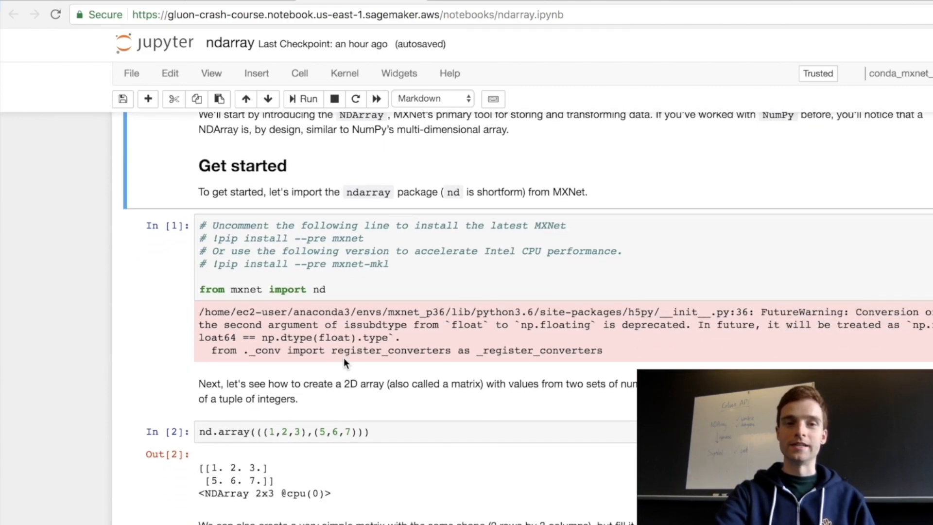
- Run the nd import cell again so its FutureWarning reappears, then move down the notebook
click(345, 289)
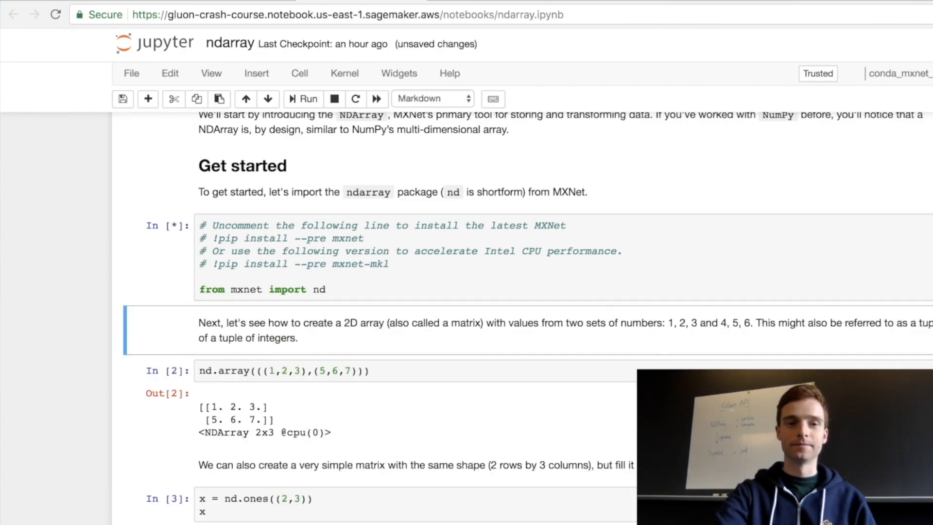
click(301, 99)
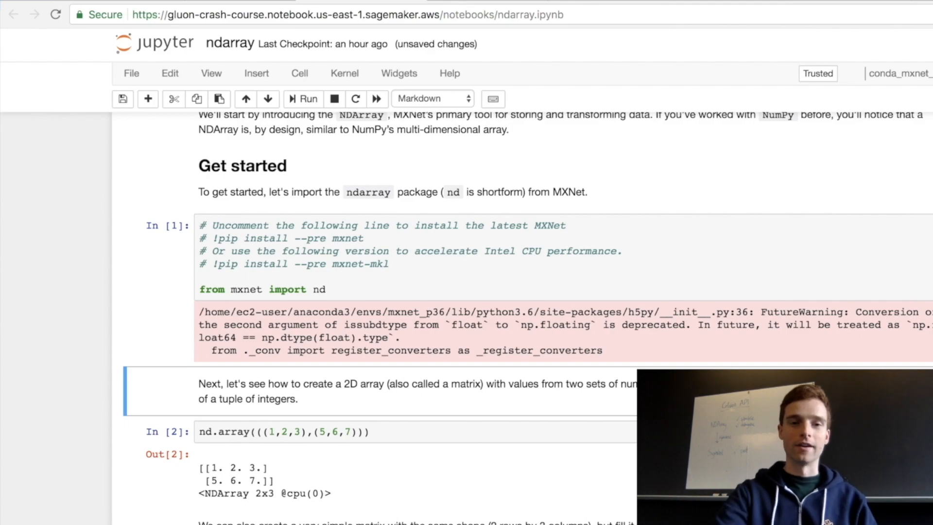
scroll(down, 3)
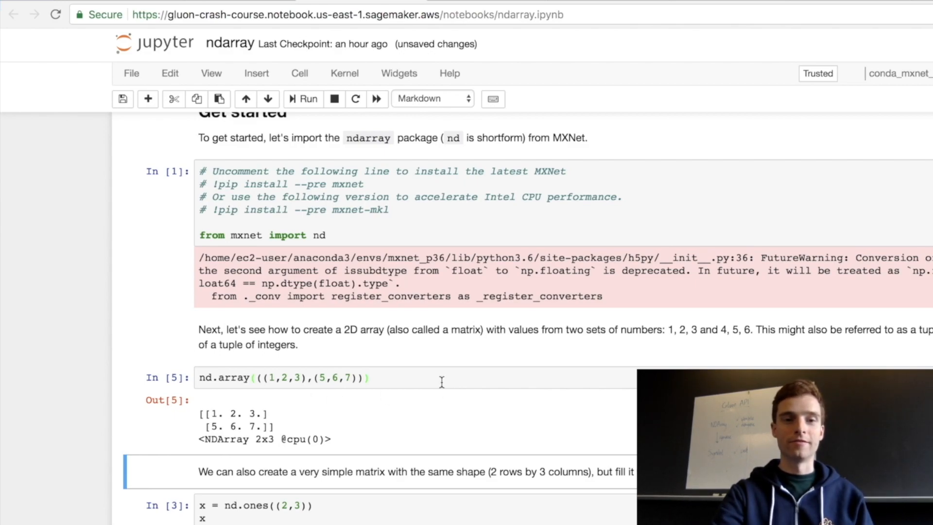
- Run the nd.array(((1,2,3),(5,6,7))) cell again and scroll to the random uniform cell
click(442, 381)
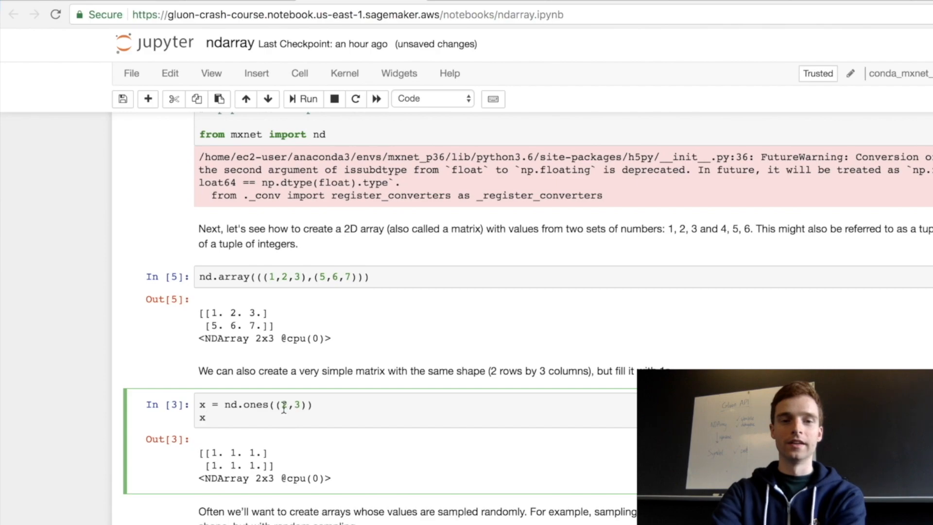
mouse_move(314, 421)
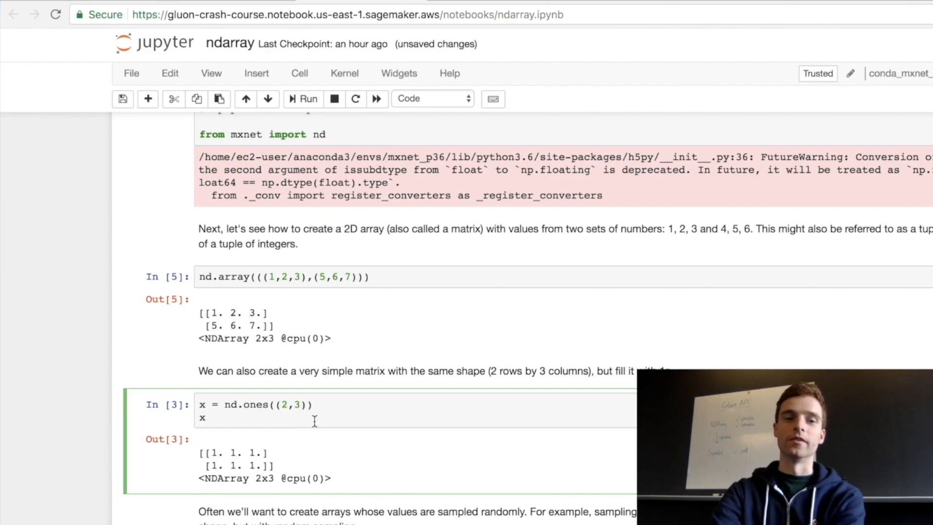
click(205, 416)
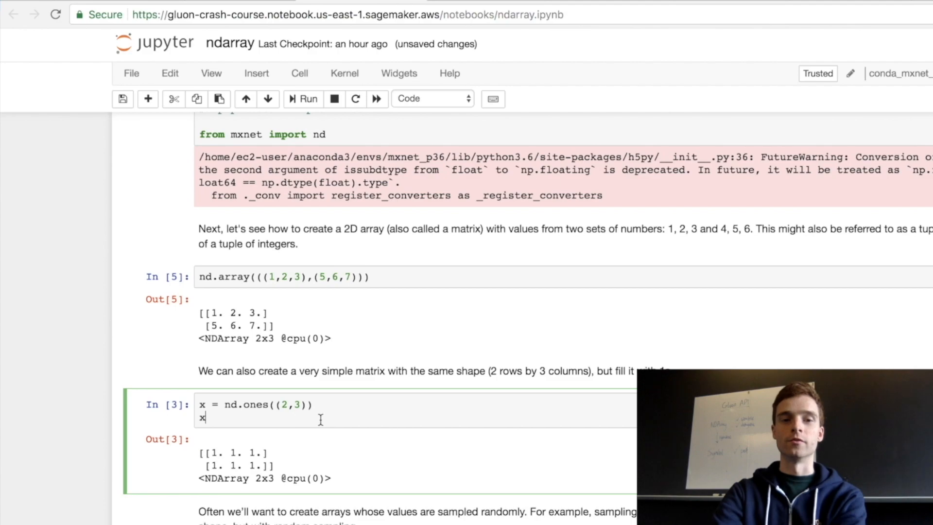
scroll(down, 3)
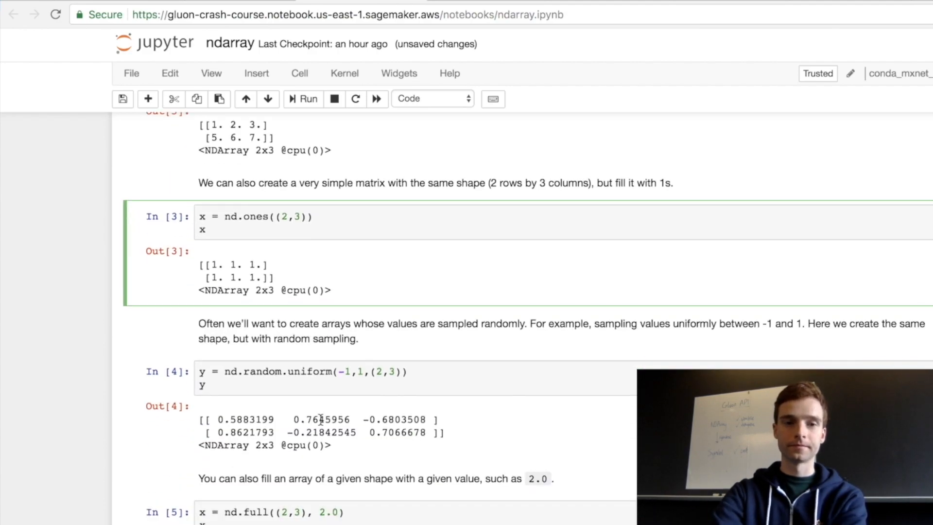
scroll(down, 3)
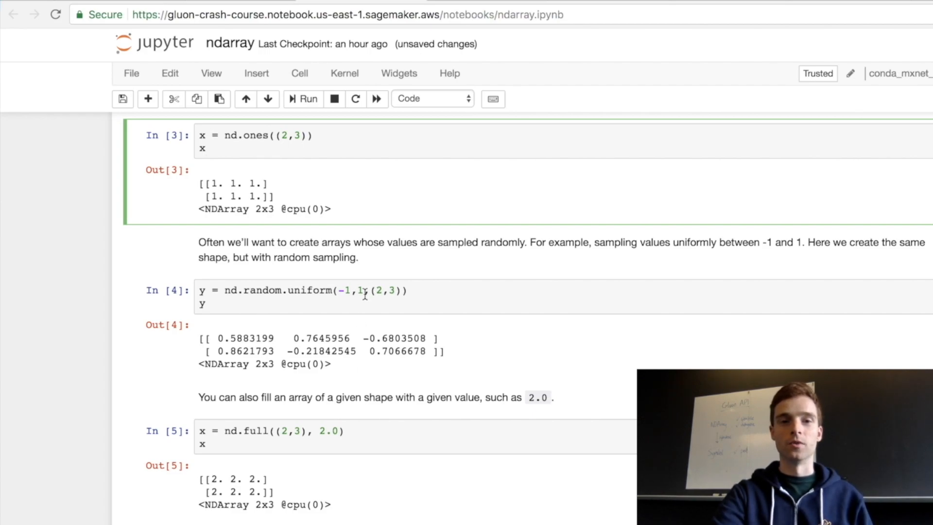
mouse_move(416, 321)
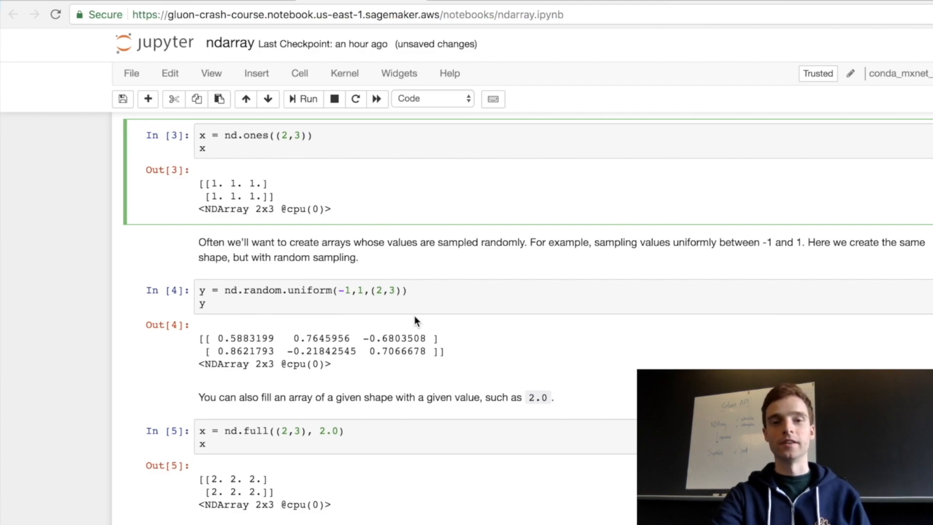
click(206, 148)
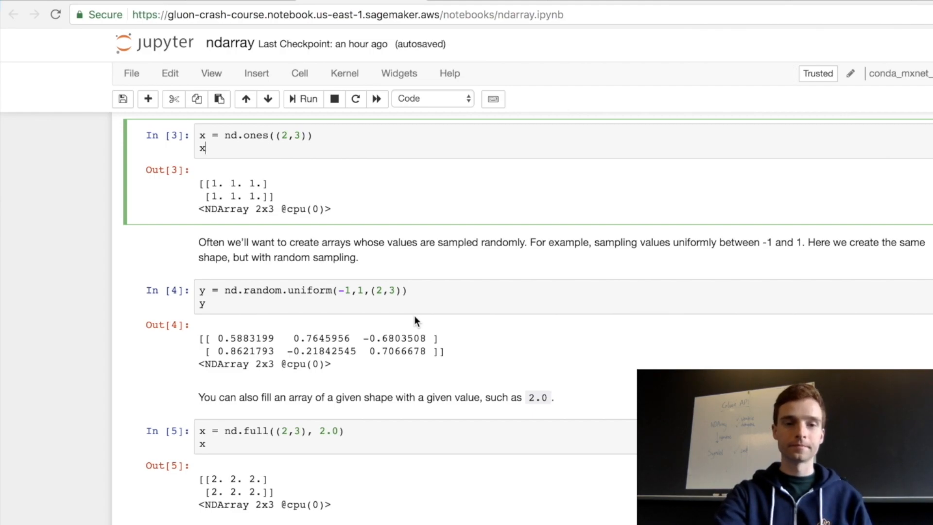
scroll(down, 3)
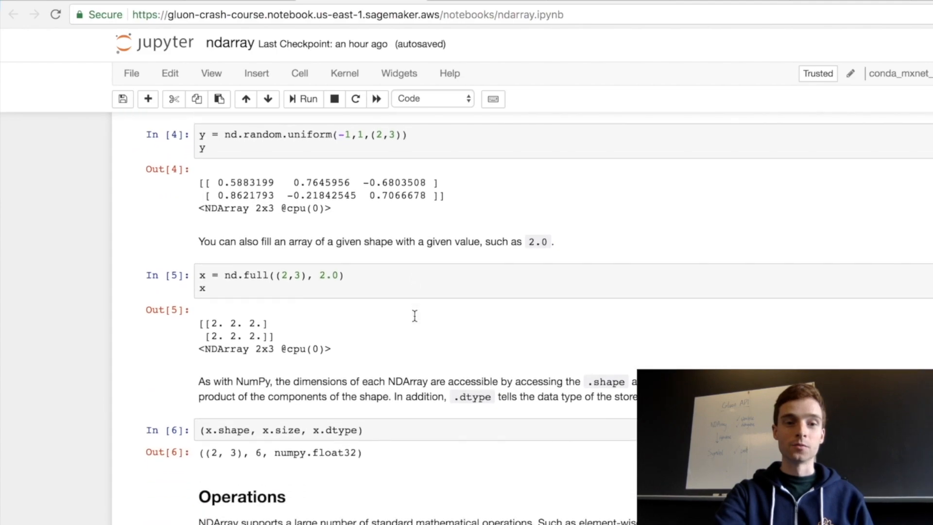
scroll(down, 3)
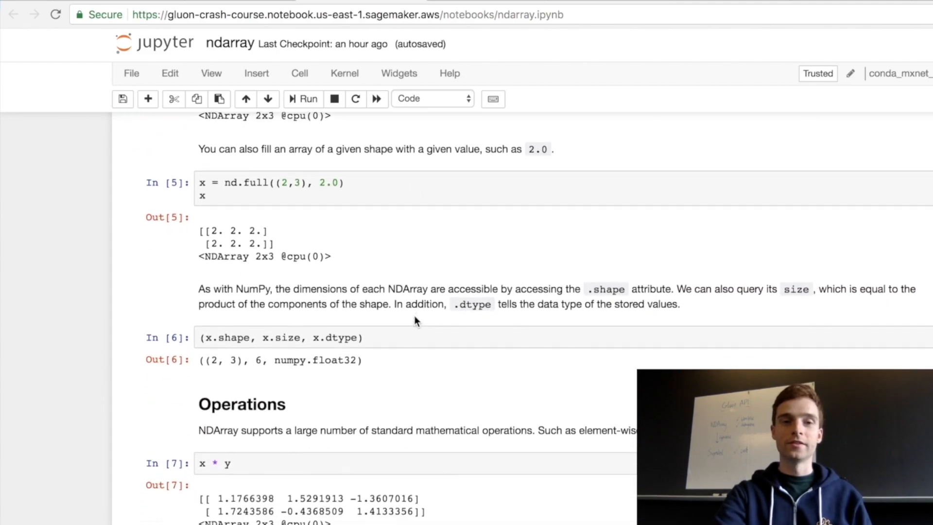
scroll(down, 3)
text(,4)
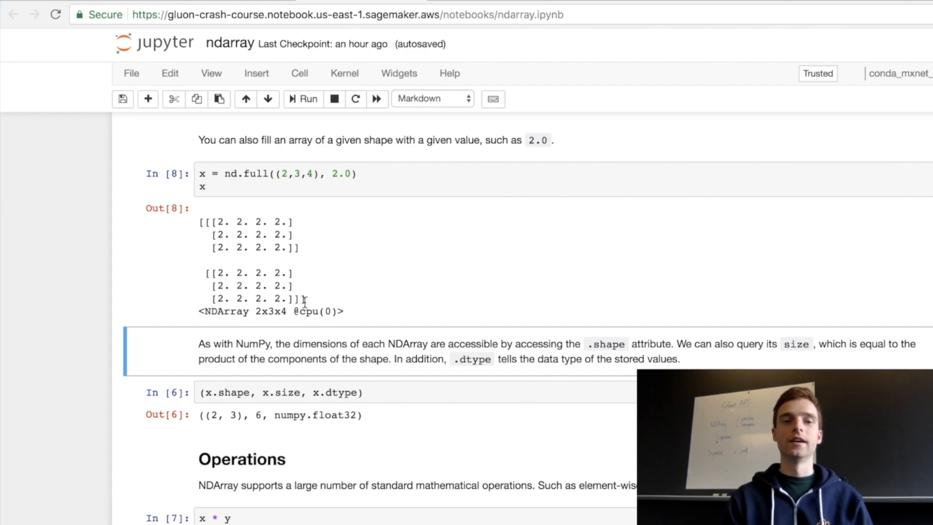
mouse_move(477, 385)
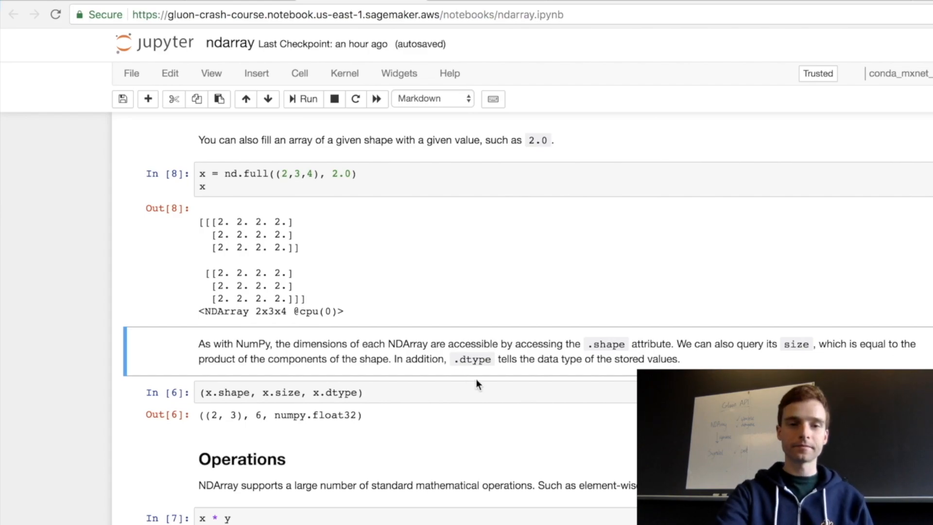
mouse_move(715, 359)
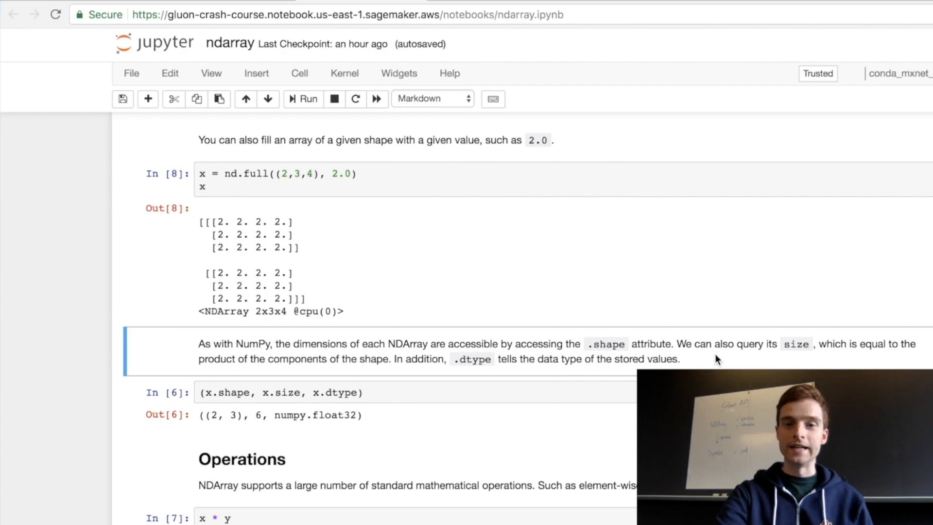
mouse_move(712, 361)
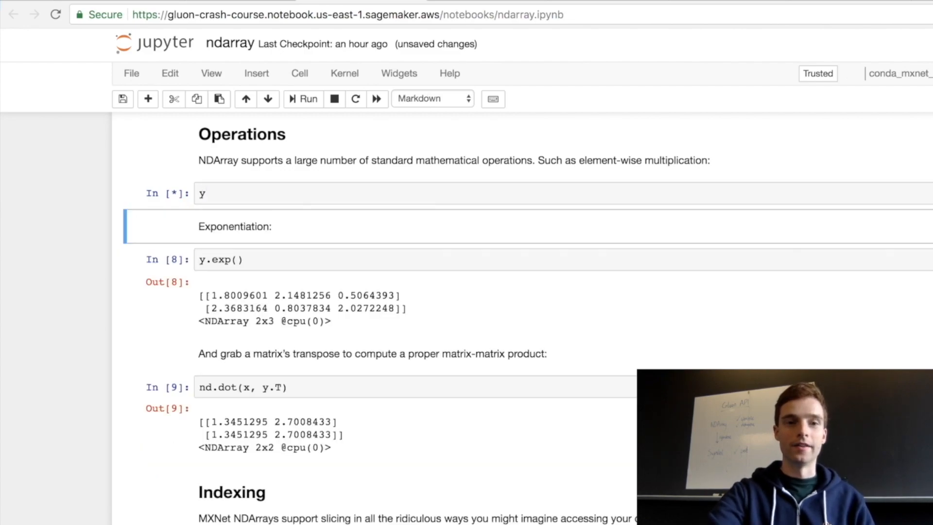
- Change the y cell to x * y and run the multiplication
click(302, 100)
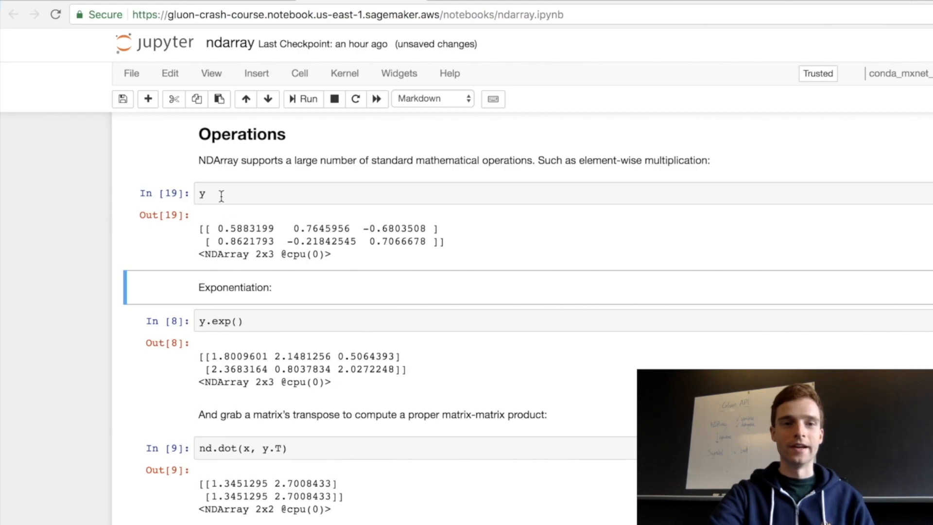
text(x *)
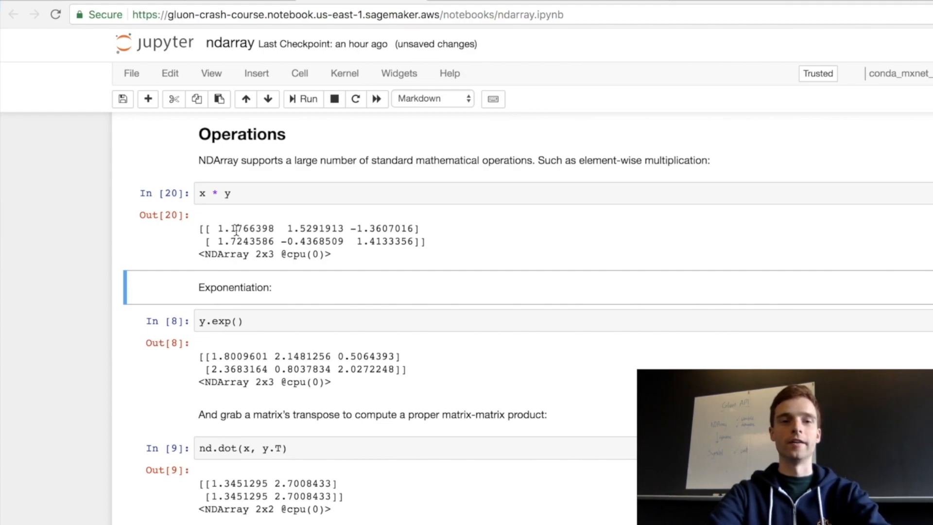
click(266, 192)
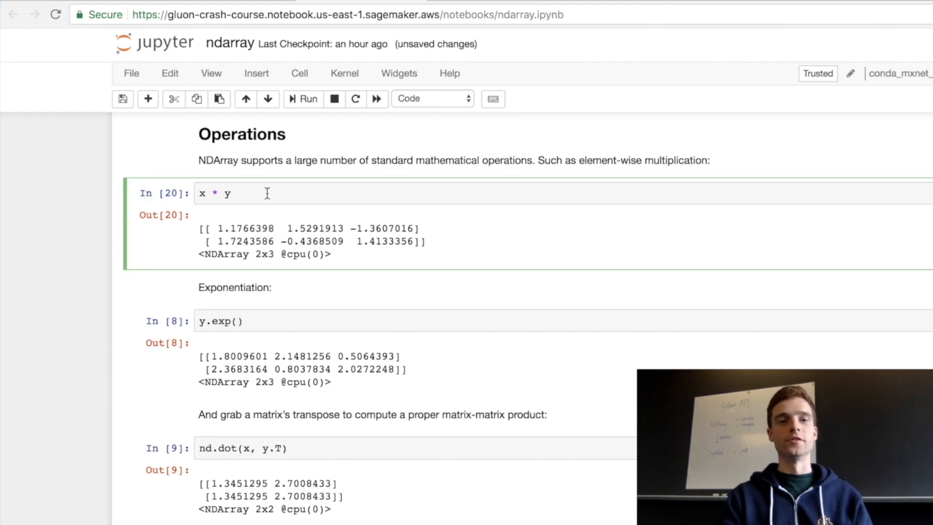
double_click(214, 193)
text(x.s)
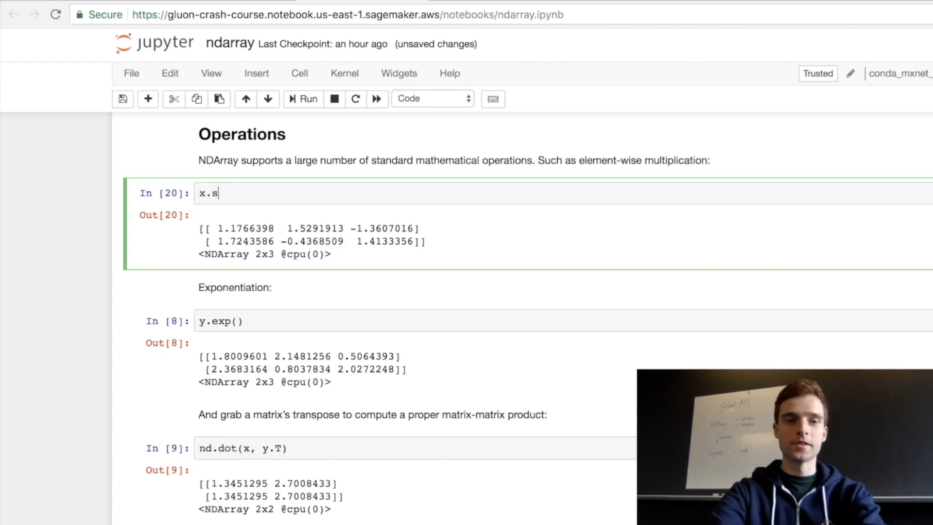
- Query x.shape and y.shape, then start restoring the x * y expression
text(hape)
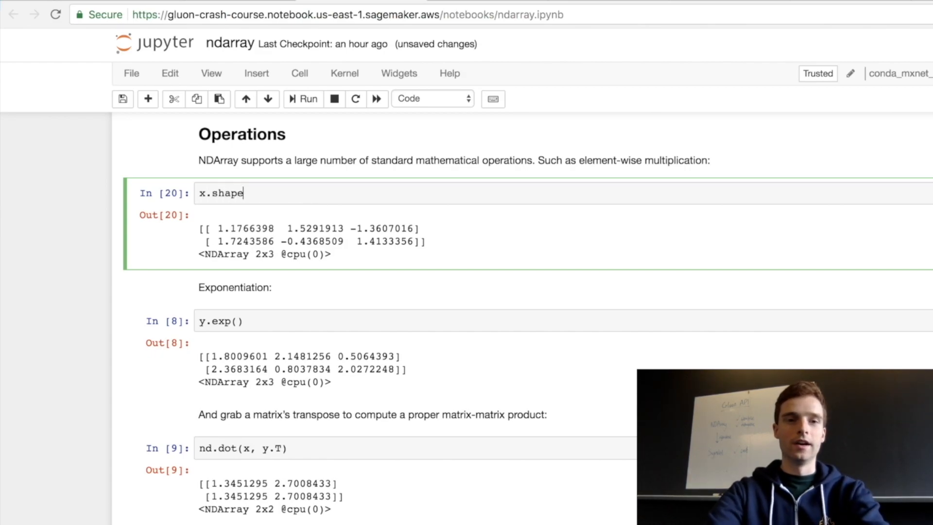
click(303, 99)
text(y)
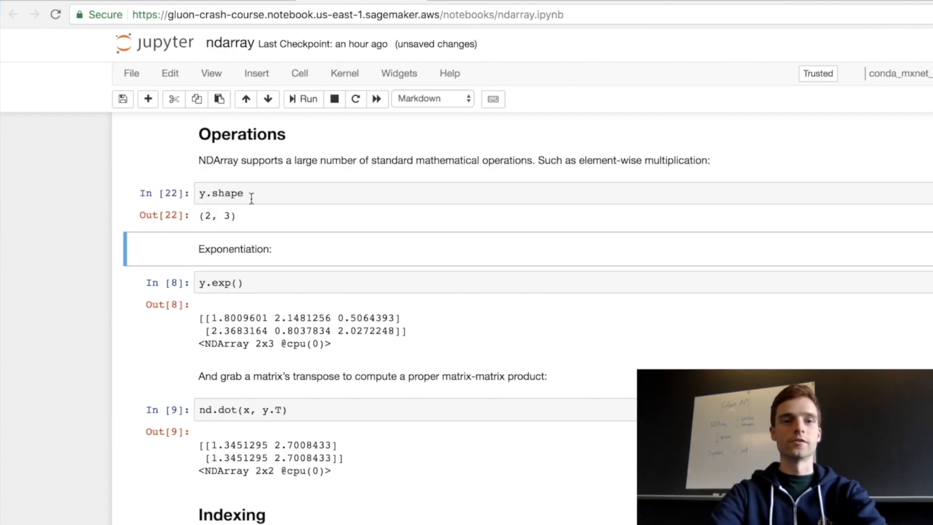
click(246, 193)
text(x * y)
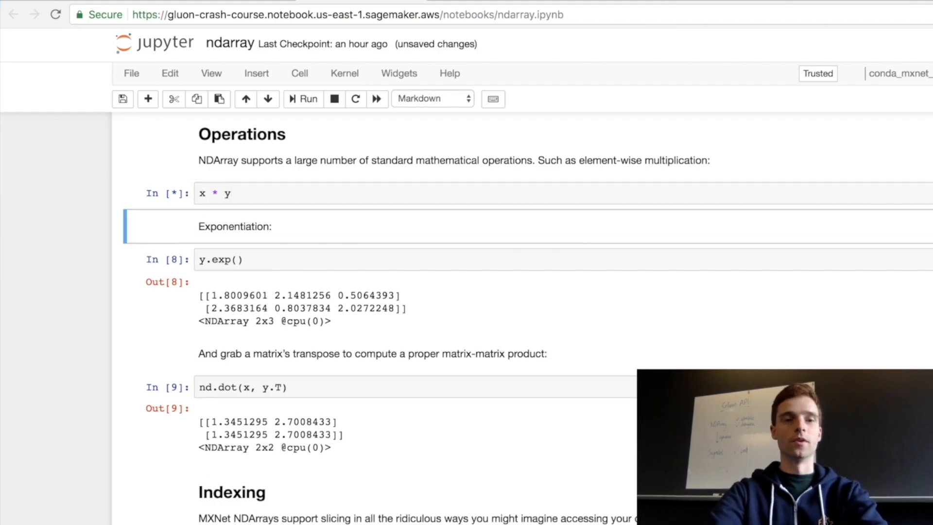
- Show y's raw values, then restore y.exp() and run it again
click(303, 99)
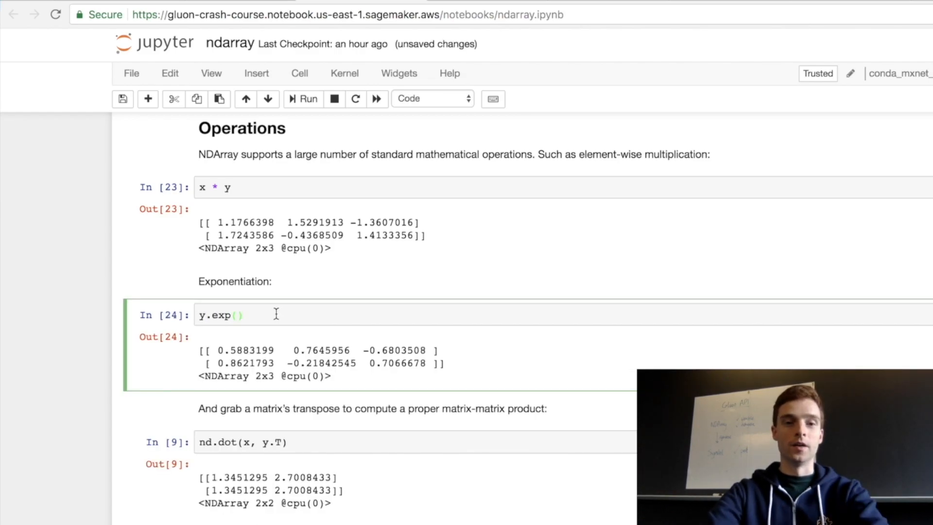
click(304, 99)
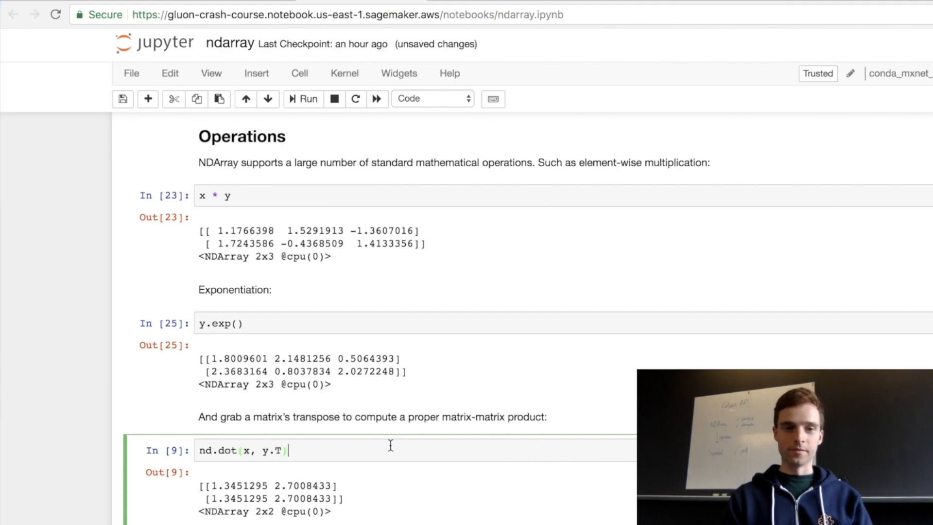
- Run the y[1,2] and y[:,1:3] indexing cells in the Indexing section
scroll(down, 3)
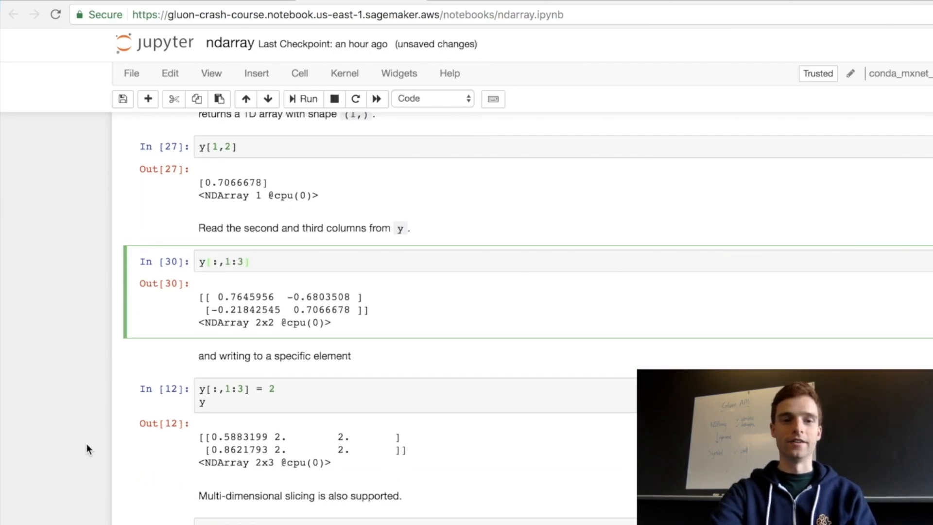
scroll(down, 3)
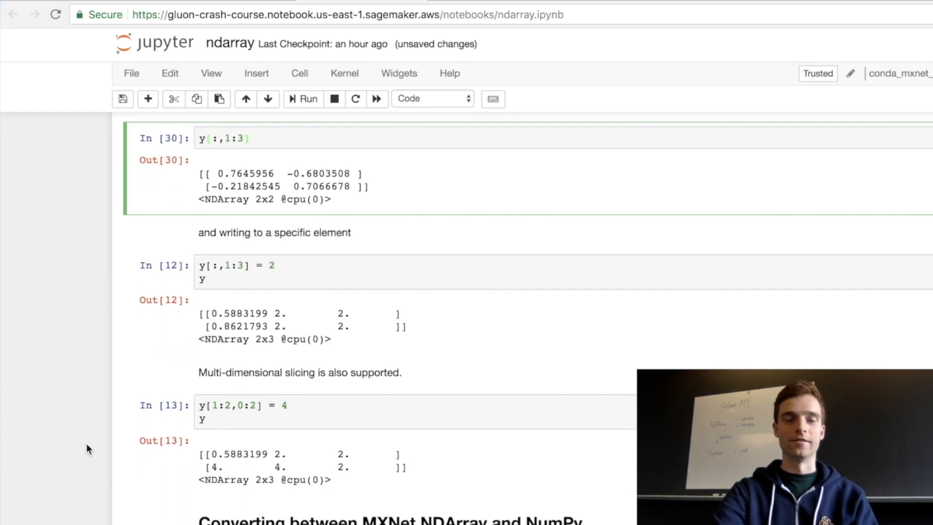
scroll(down, 3)
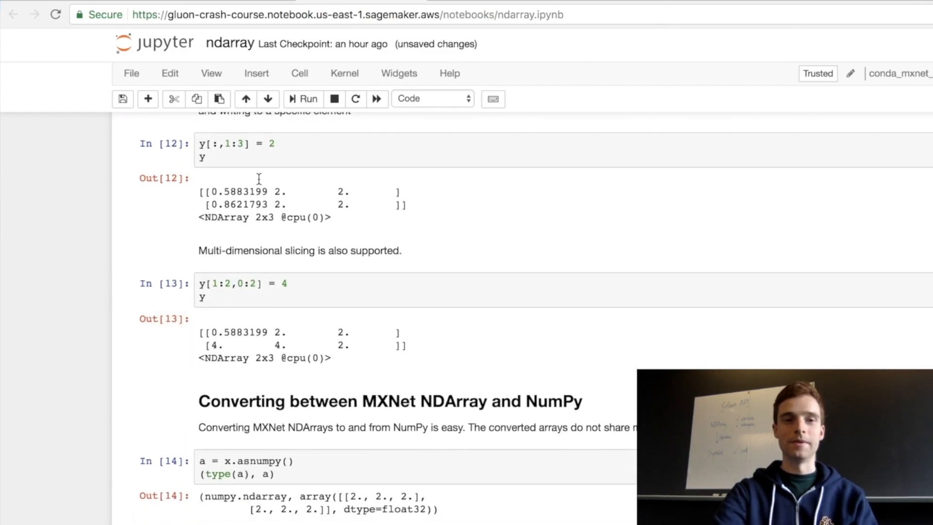
mouse_move(179, 149)
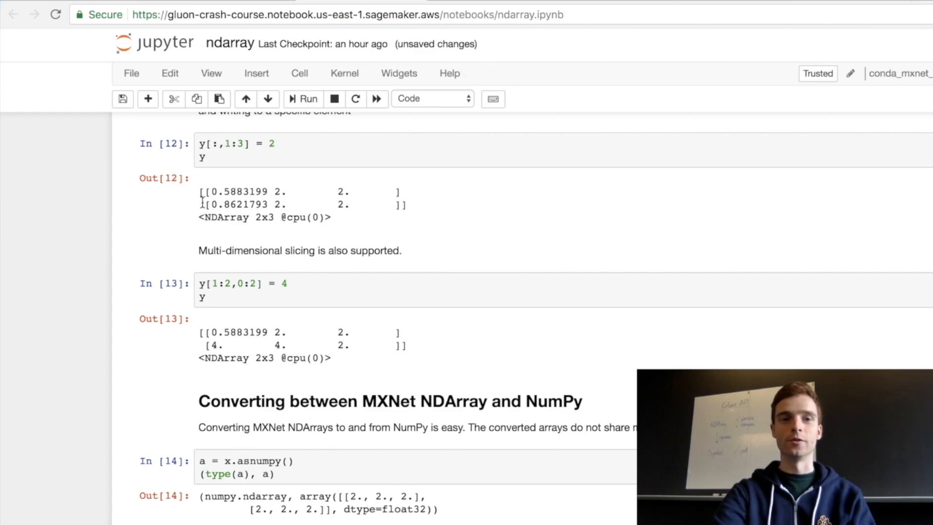
mouse_move(304, 197)
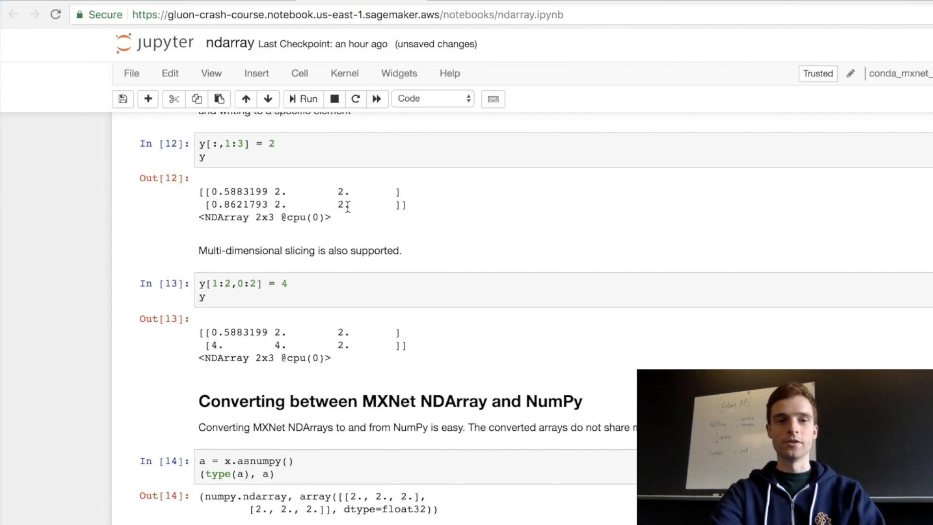
scroll(down, 3)
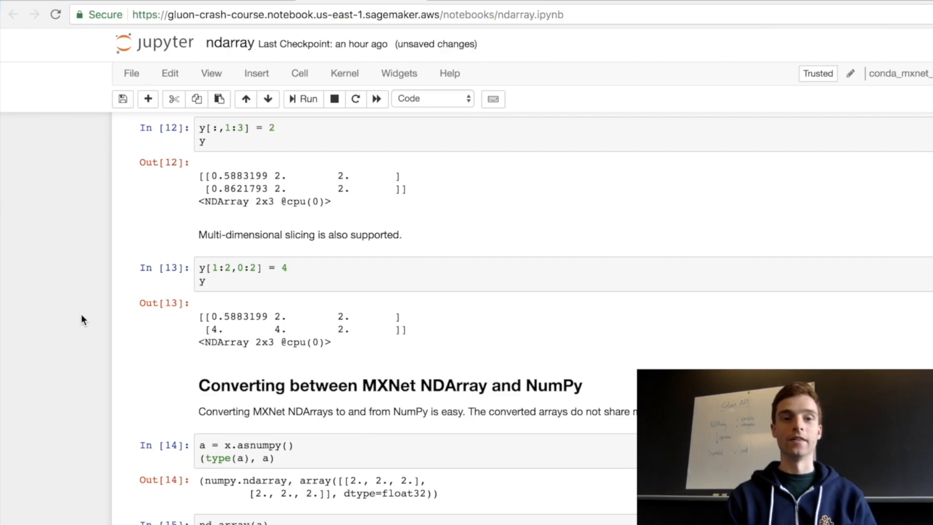
mouse_move(84, 313)
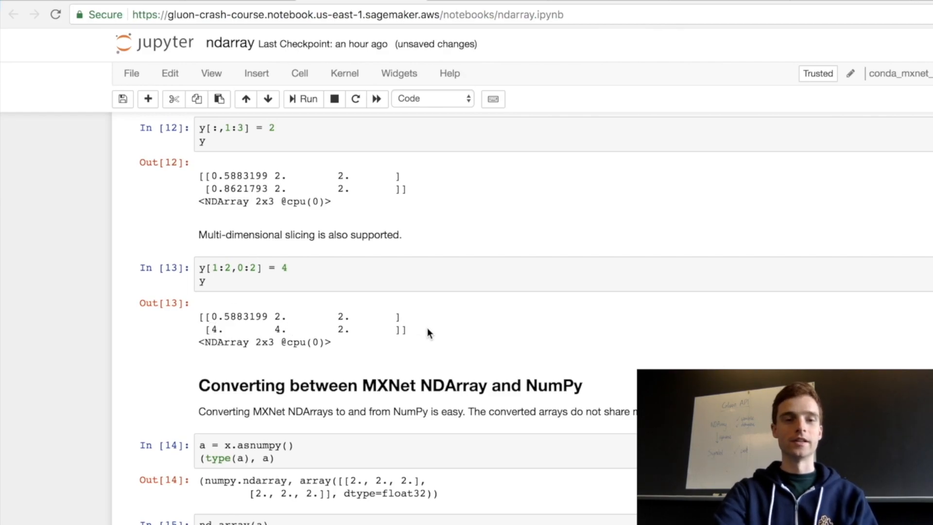
- Run x.asnumpy() and nd.array(a) again, then append .dtype to nd.array(a)
scroll(down, 3)
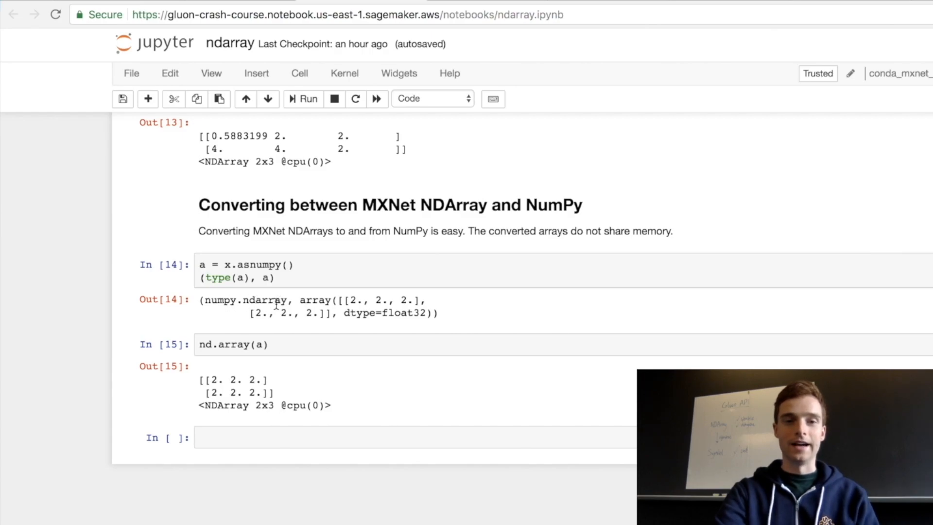
mouse_move(405, 313)
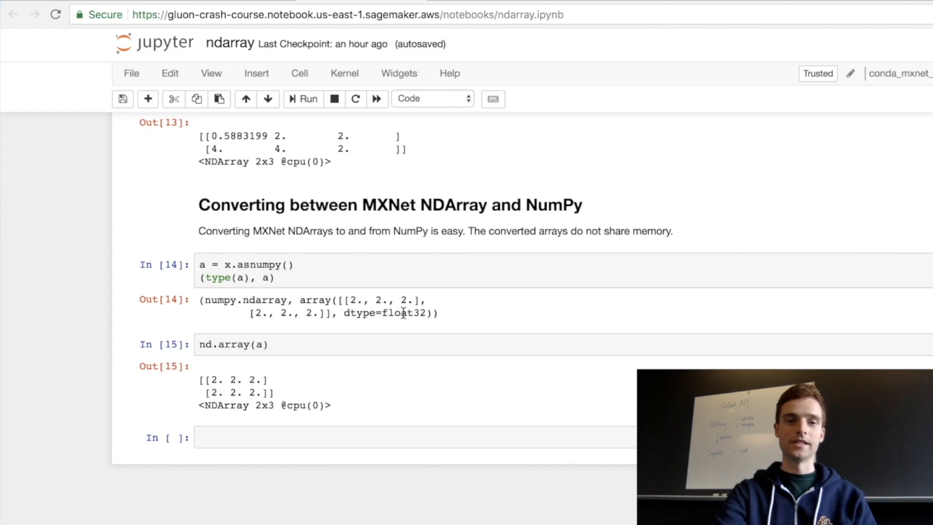
click(393, 344)
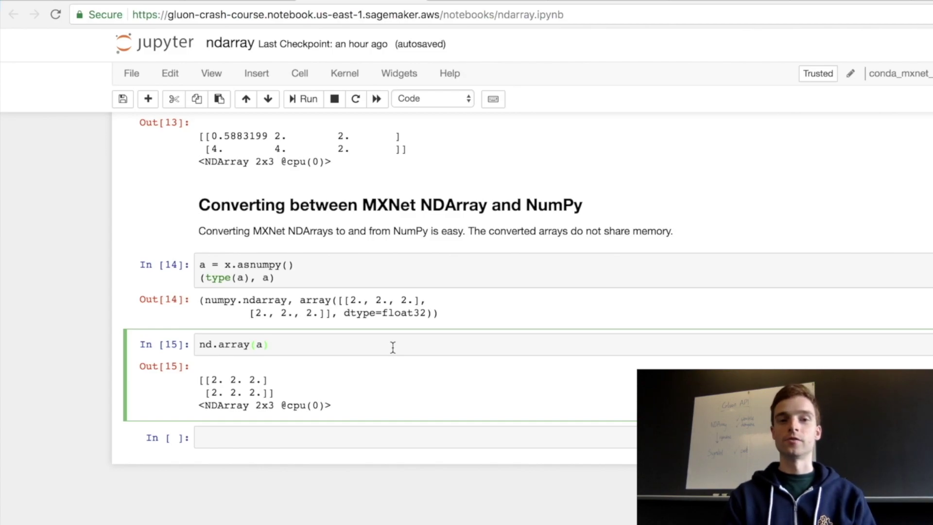
click(288, 344)
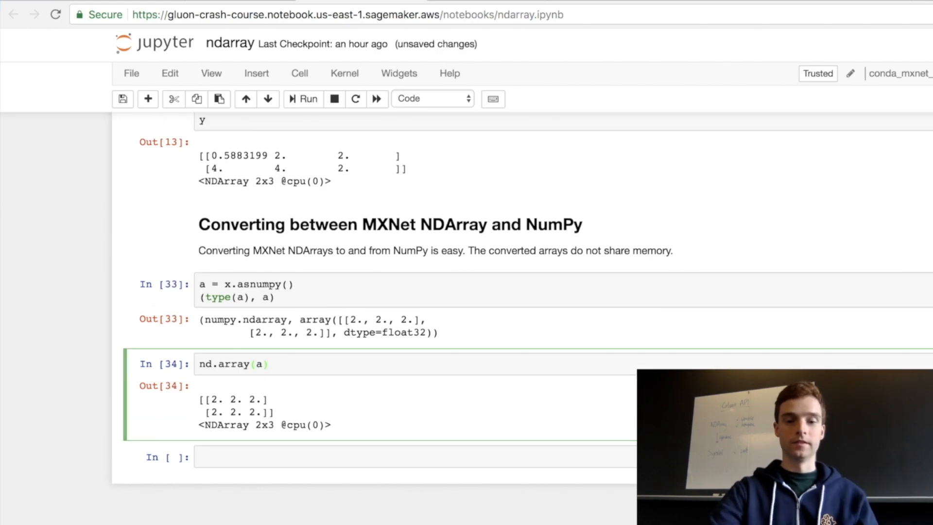
text(.dtype)
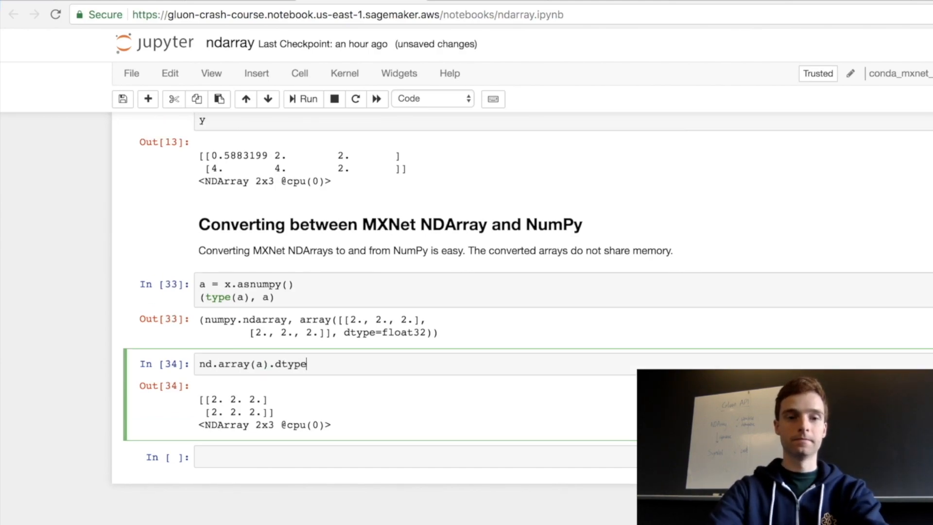